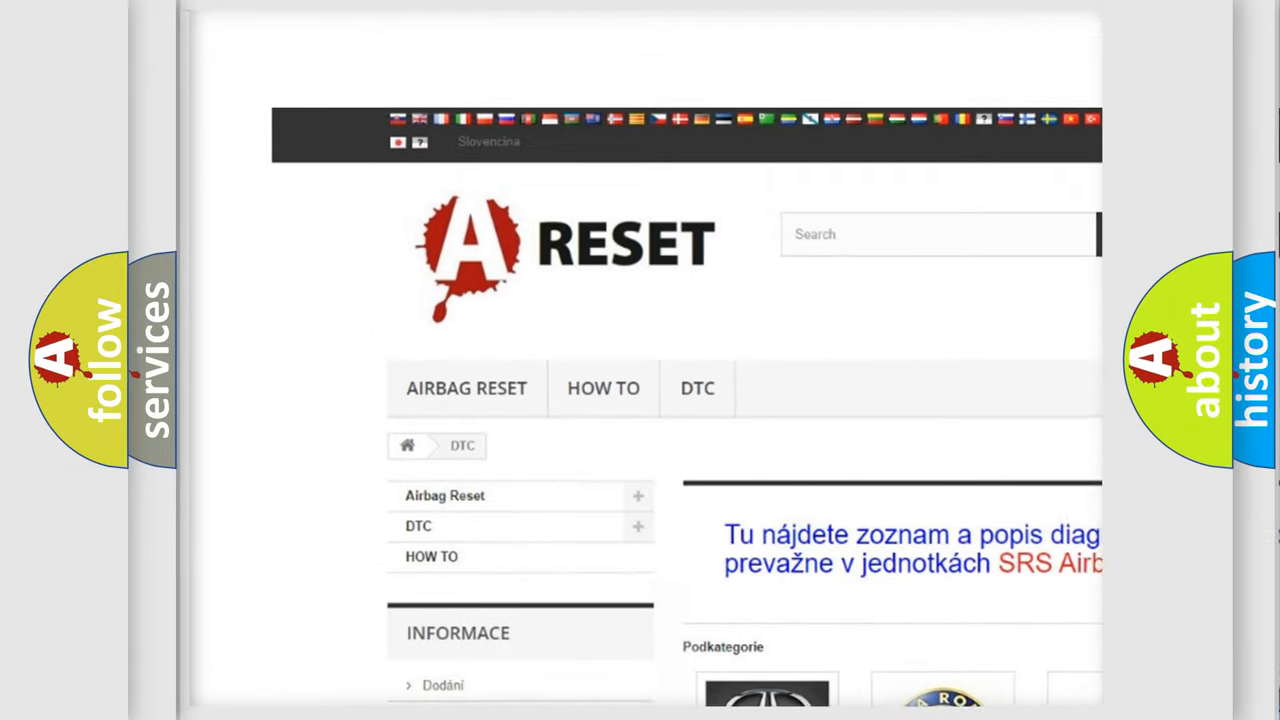
- Browse the Alfa Romeo DTC list via the ALFA ROMEO DTC logo, scrolling through its code columns
scroll("down", 3)
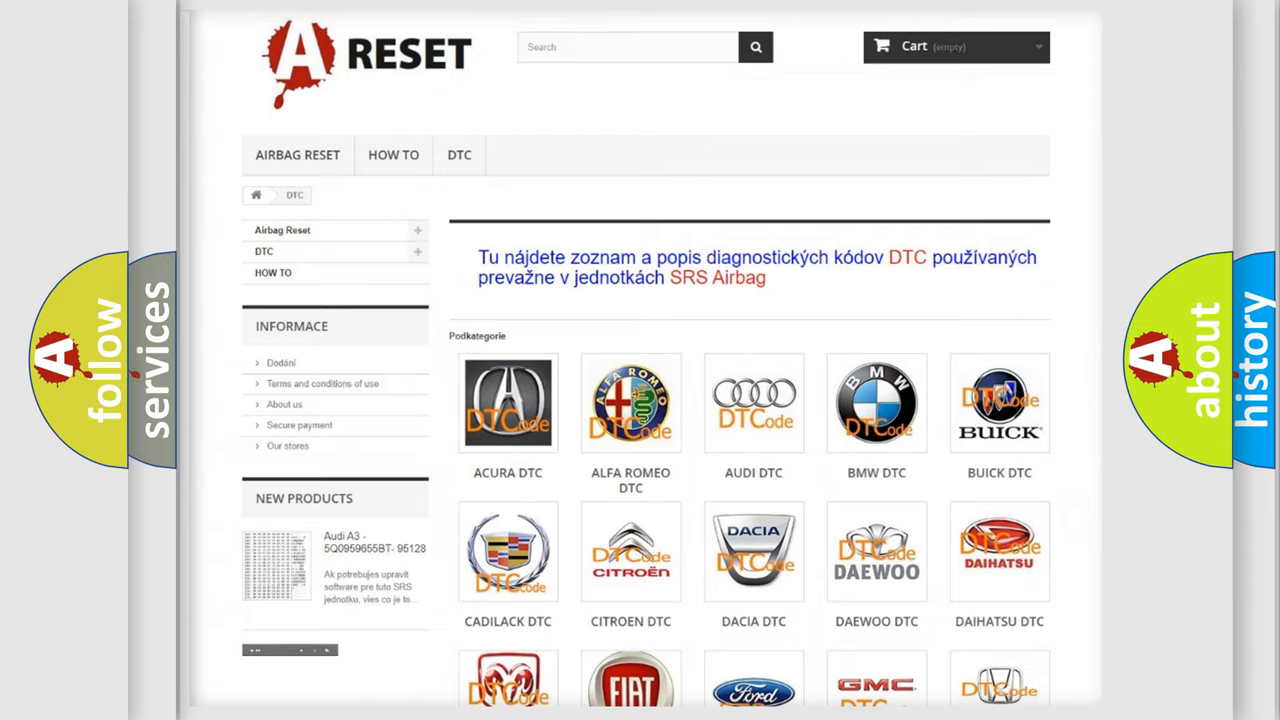
scroll("up", 3)
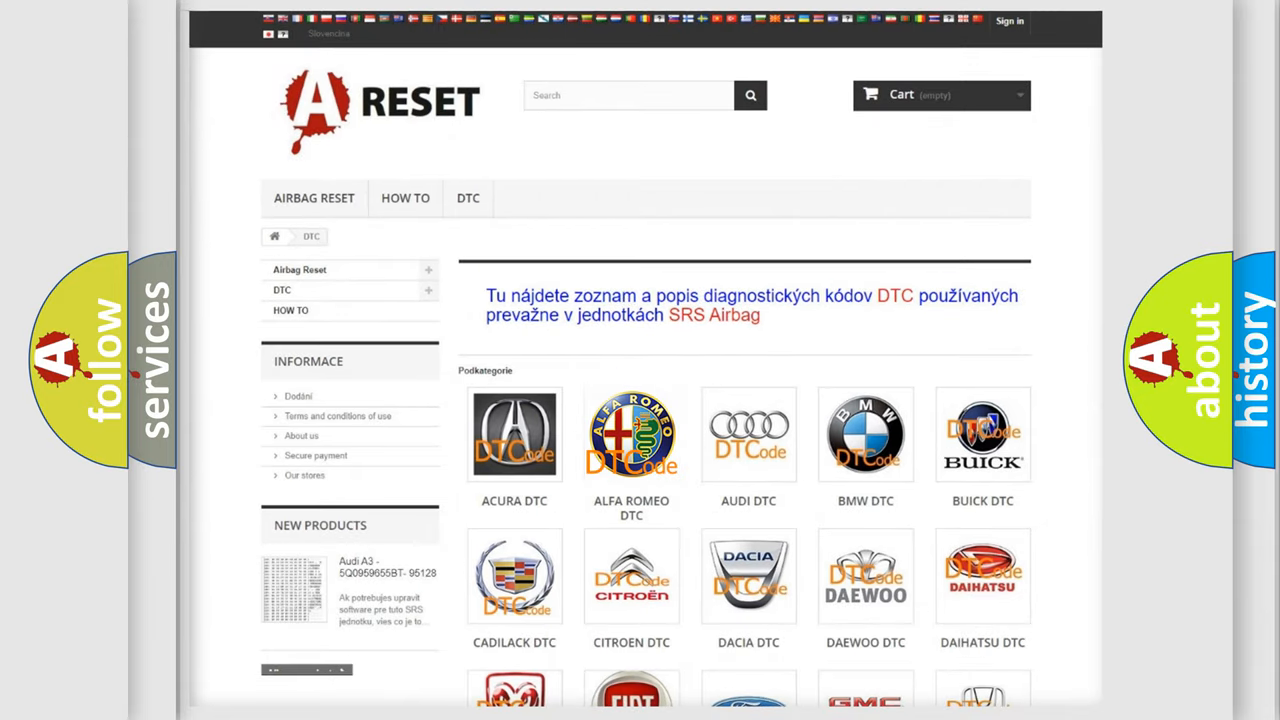
left_click(632, 436)
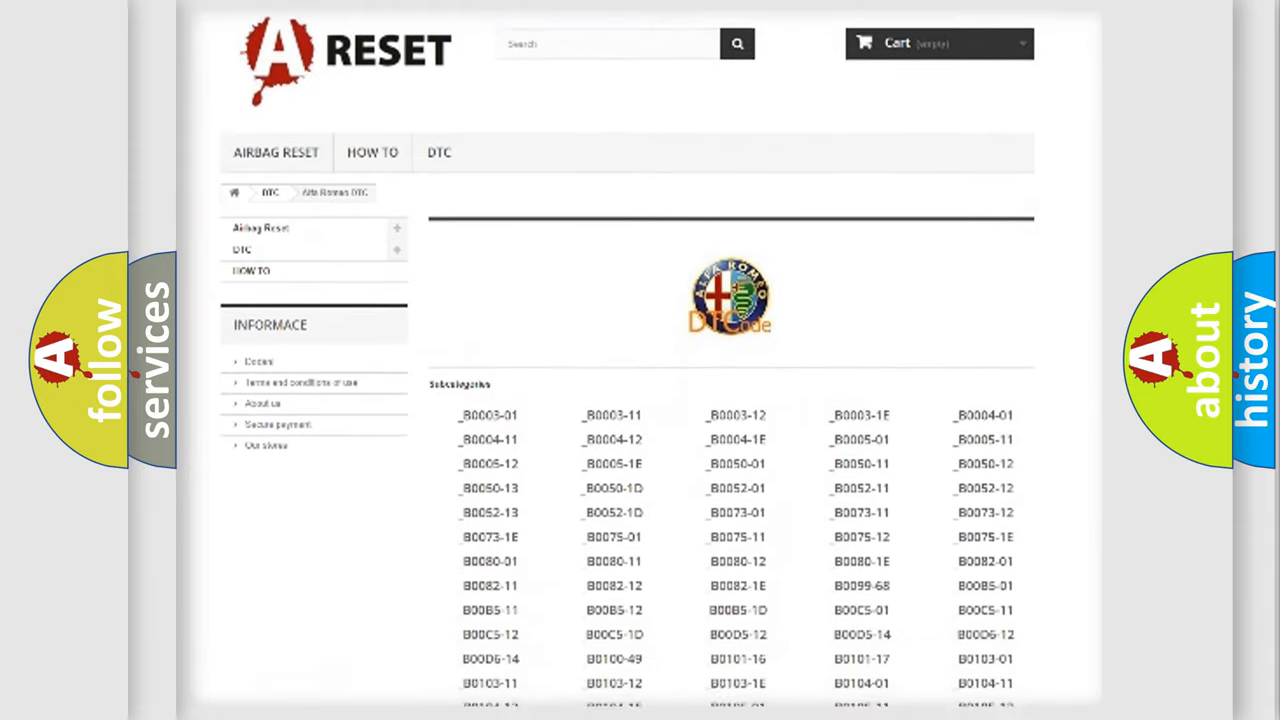
scroll("down", 3)
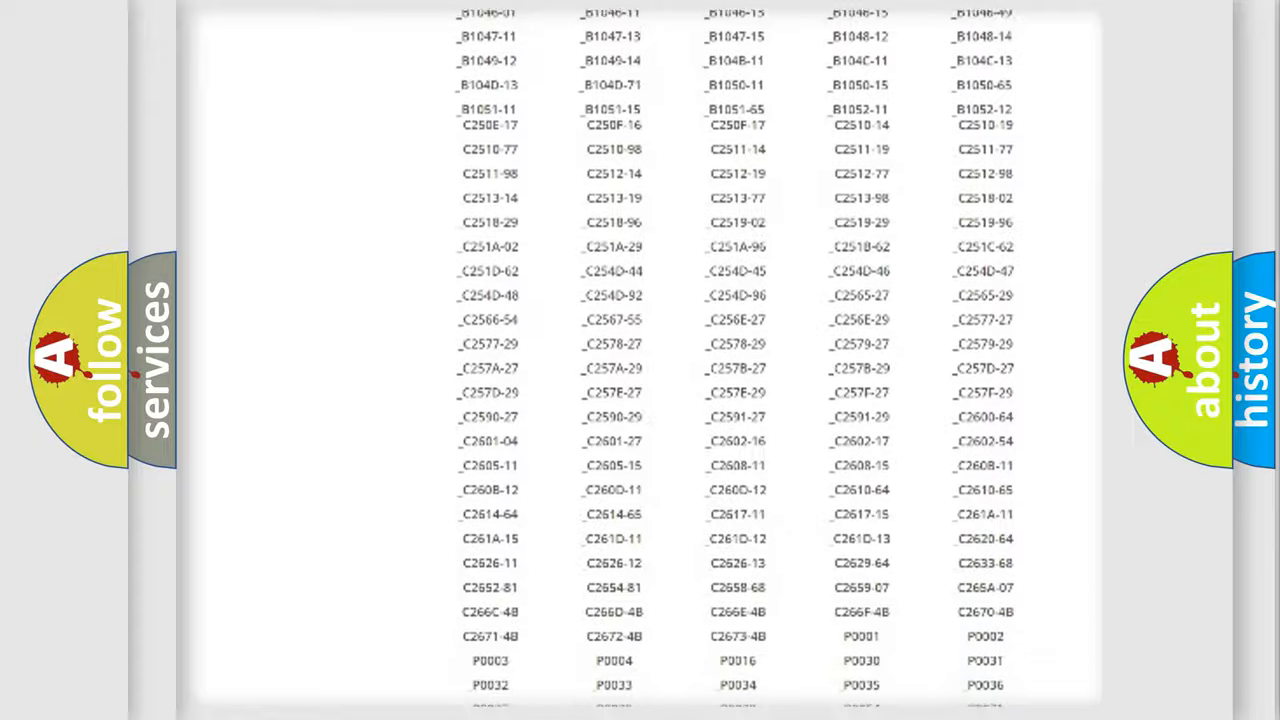
scroll("up", 3)
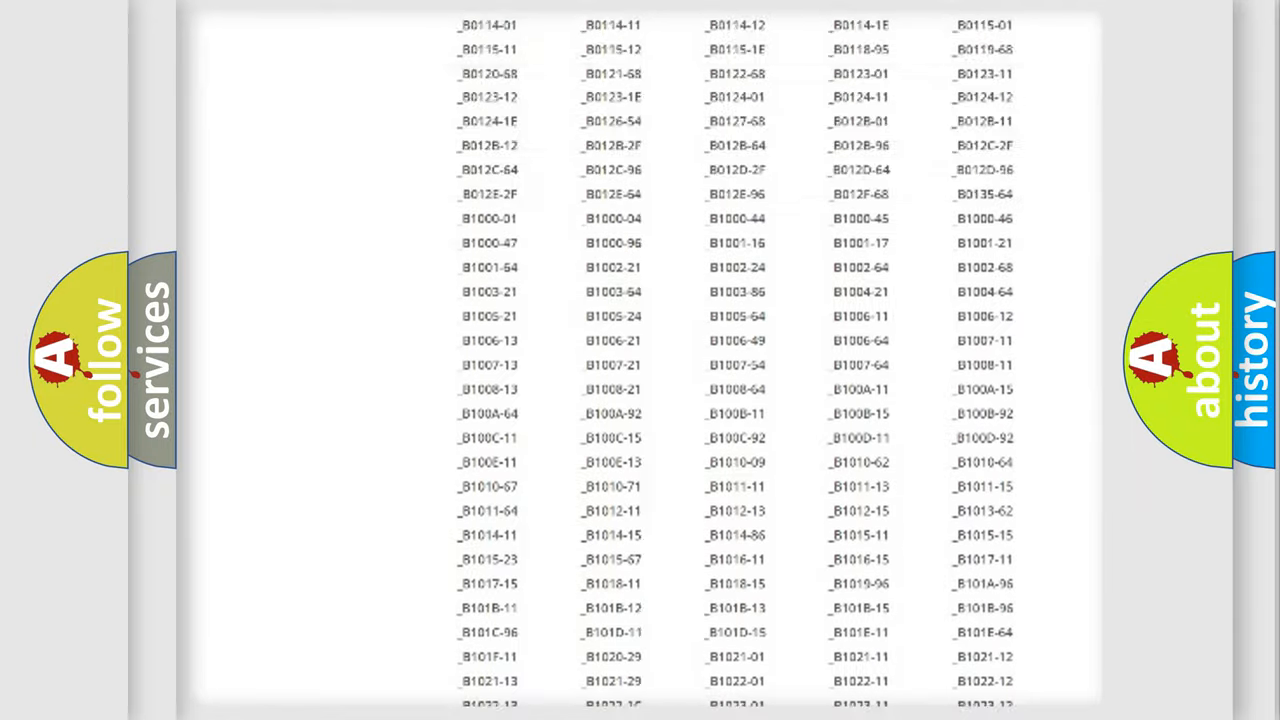
scroll("up", 3)
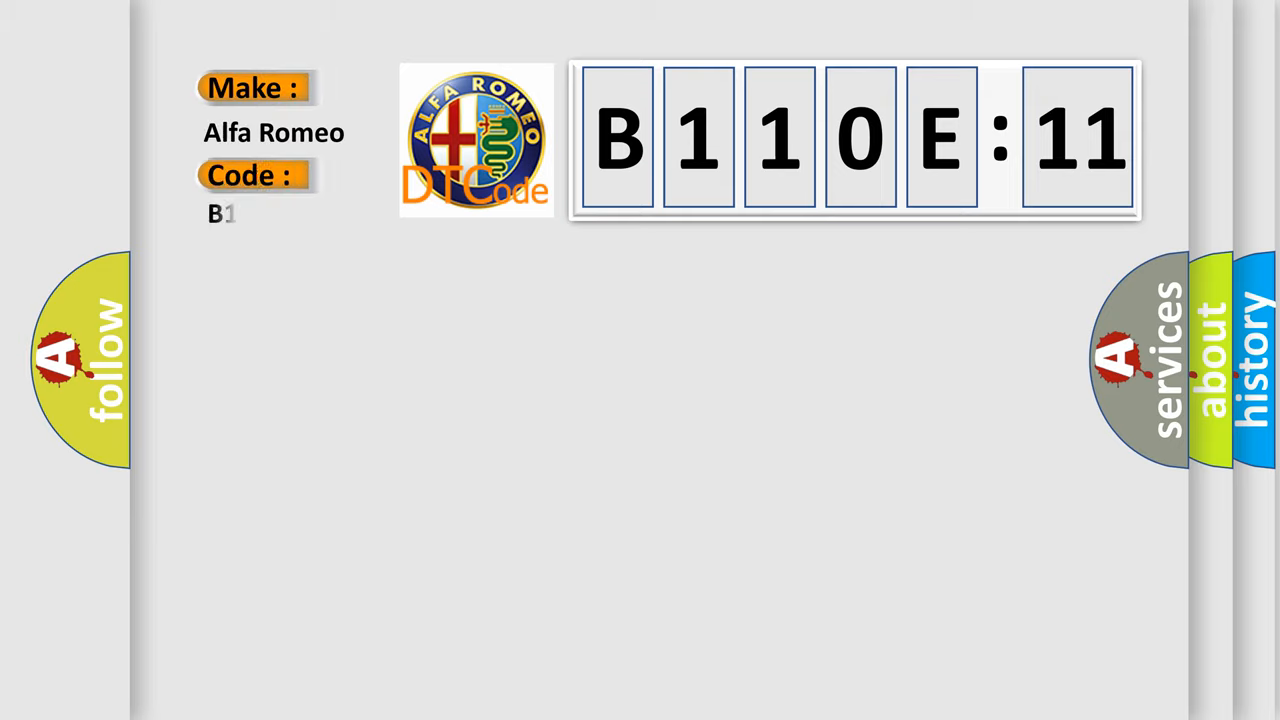
- Enter the code B110E-11 in the Code field beside the Alfa Romeo make
type("B110E-11")
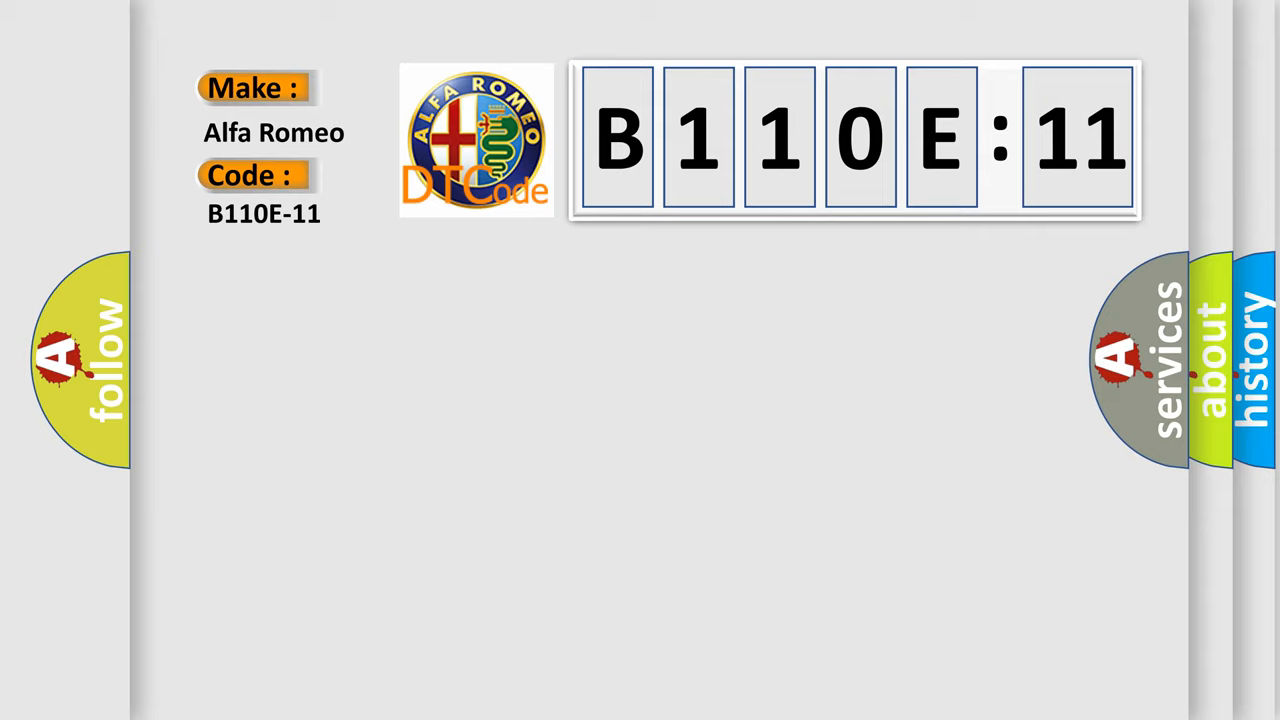